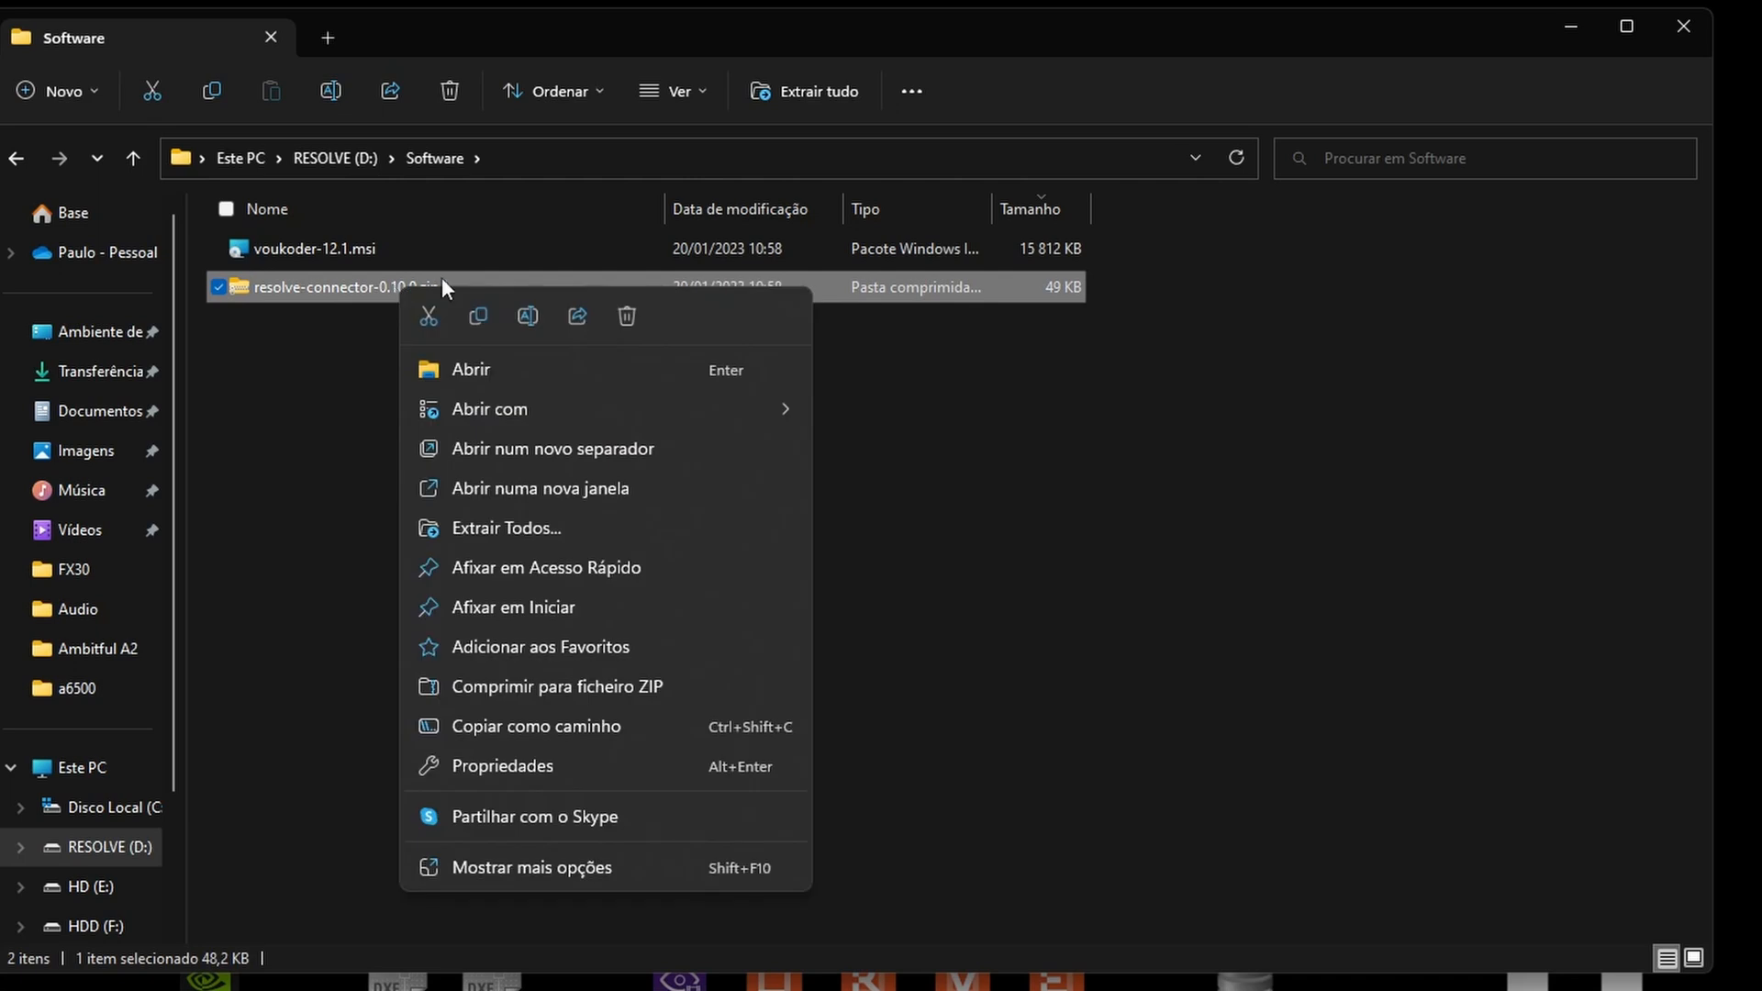
- Extract resolve-connector-0.10.0.zip into its suggested resolve-connector-0.10.0 folder
click(505, 528)
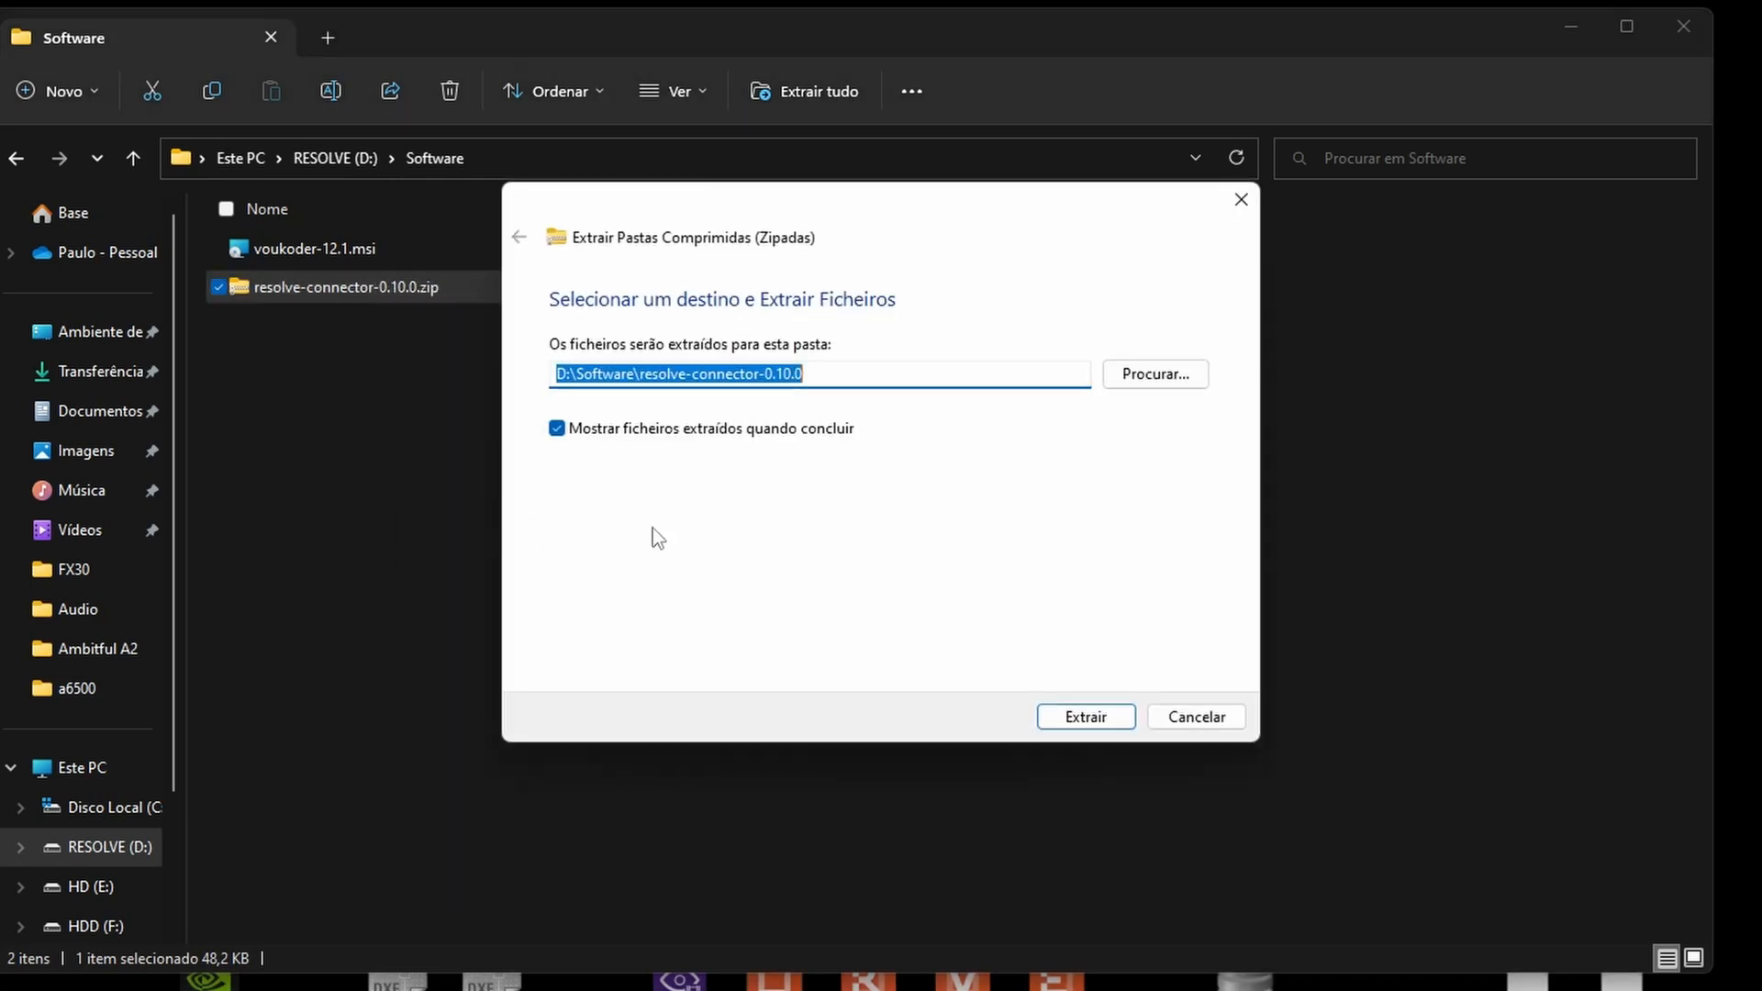
click(1085, 717)
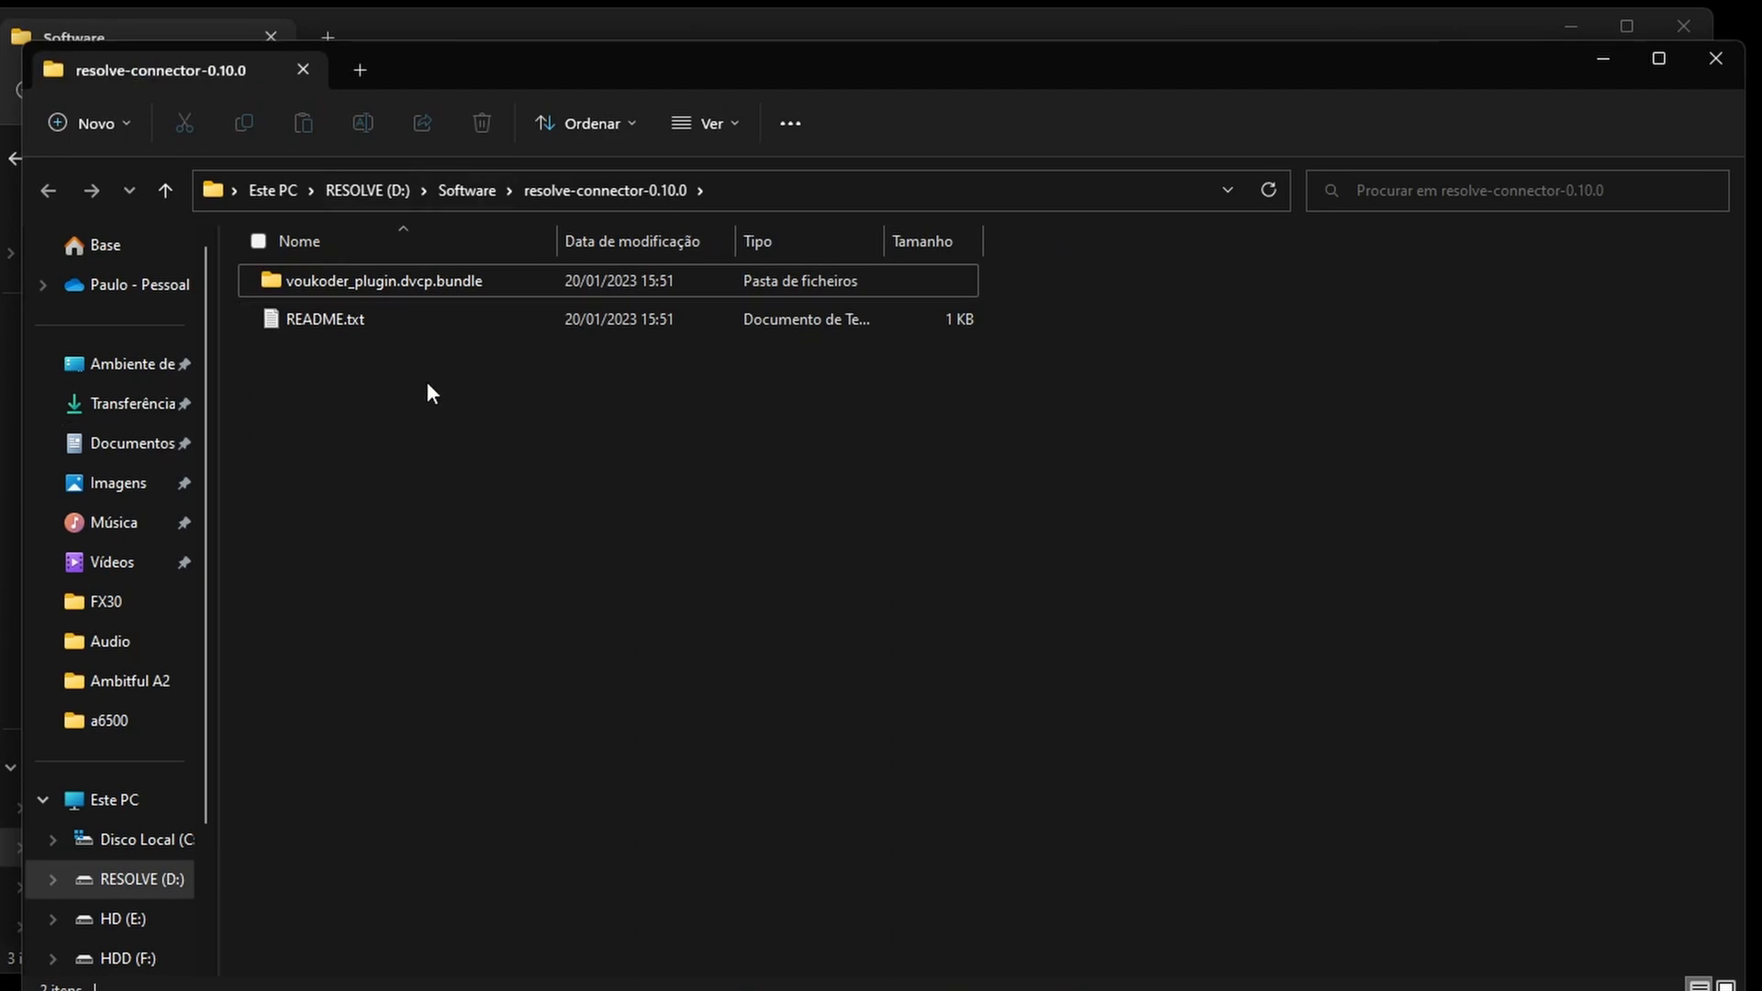
mouse_move(345, 298)
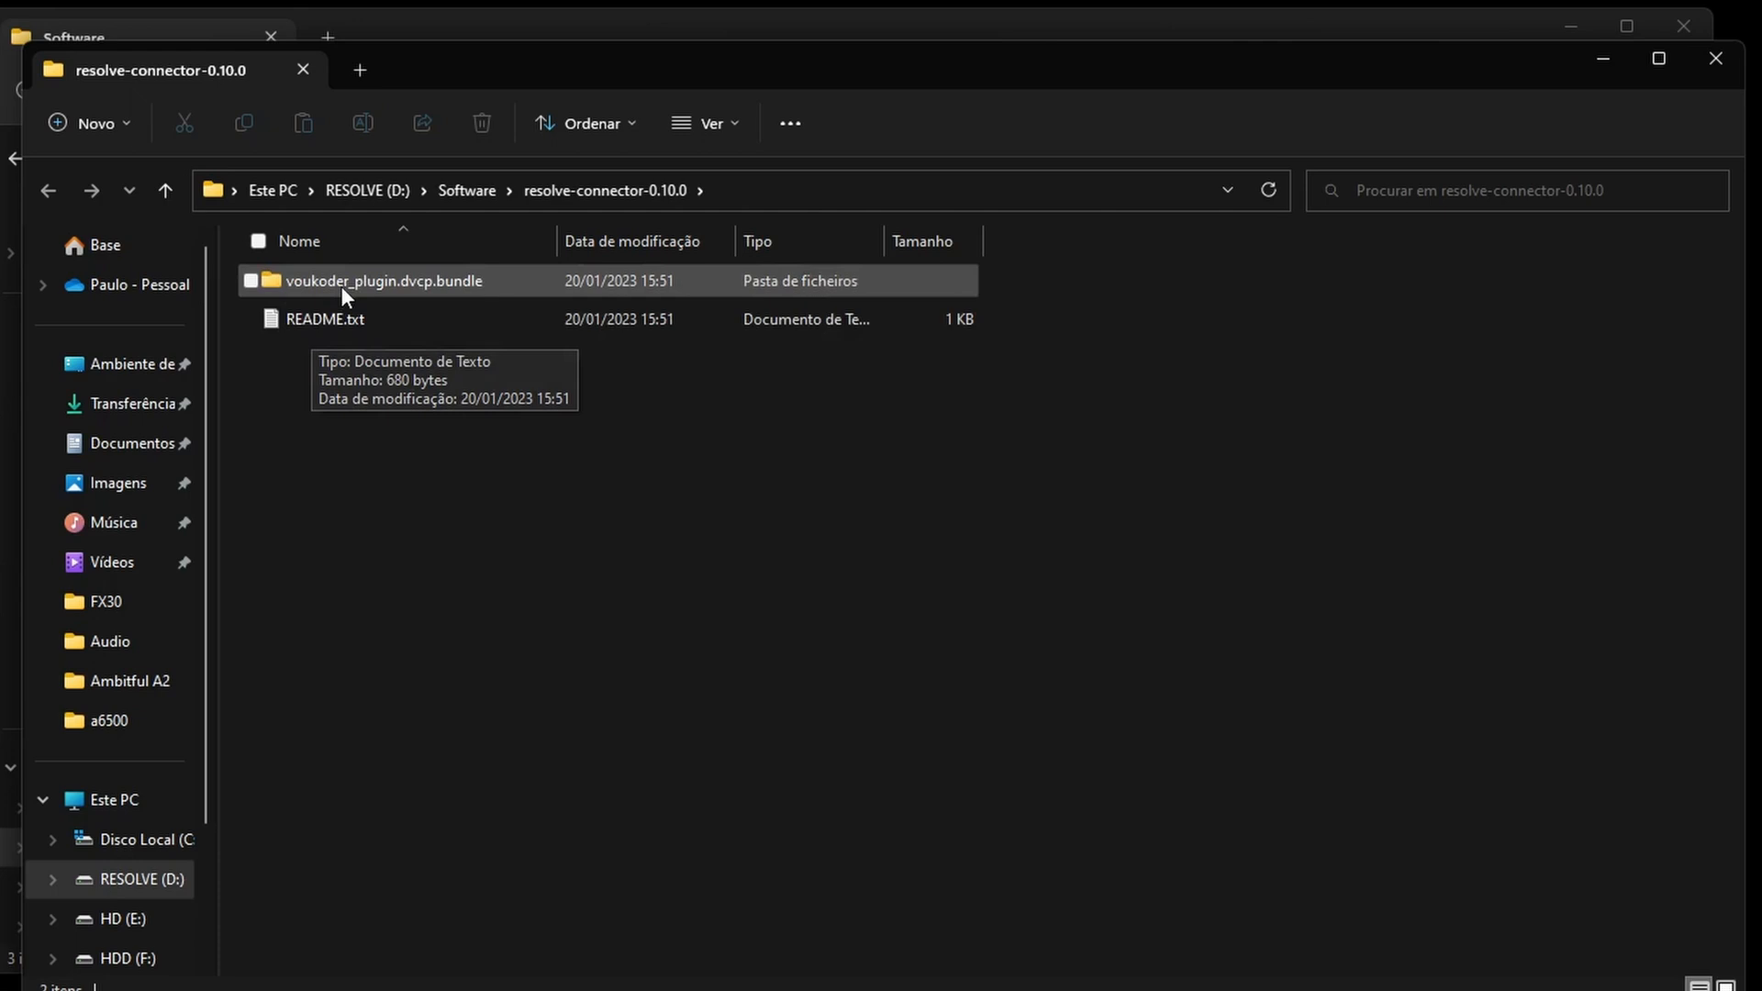
mouse_move(414, 275)
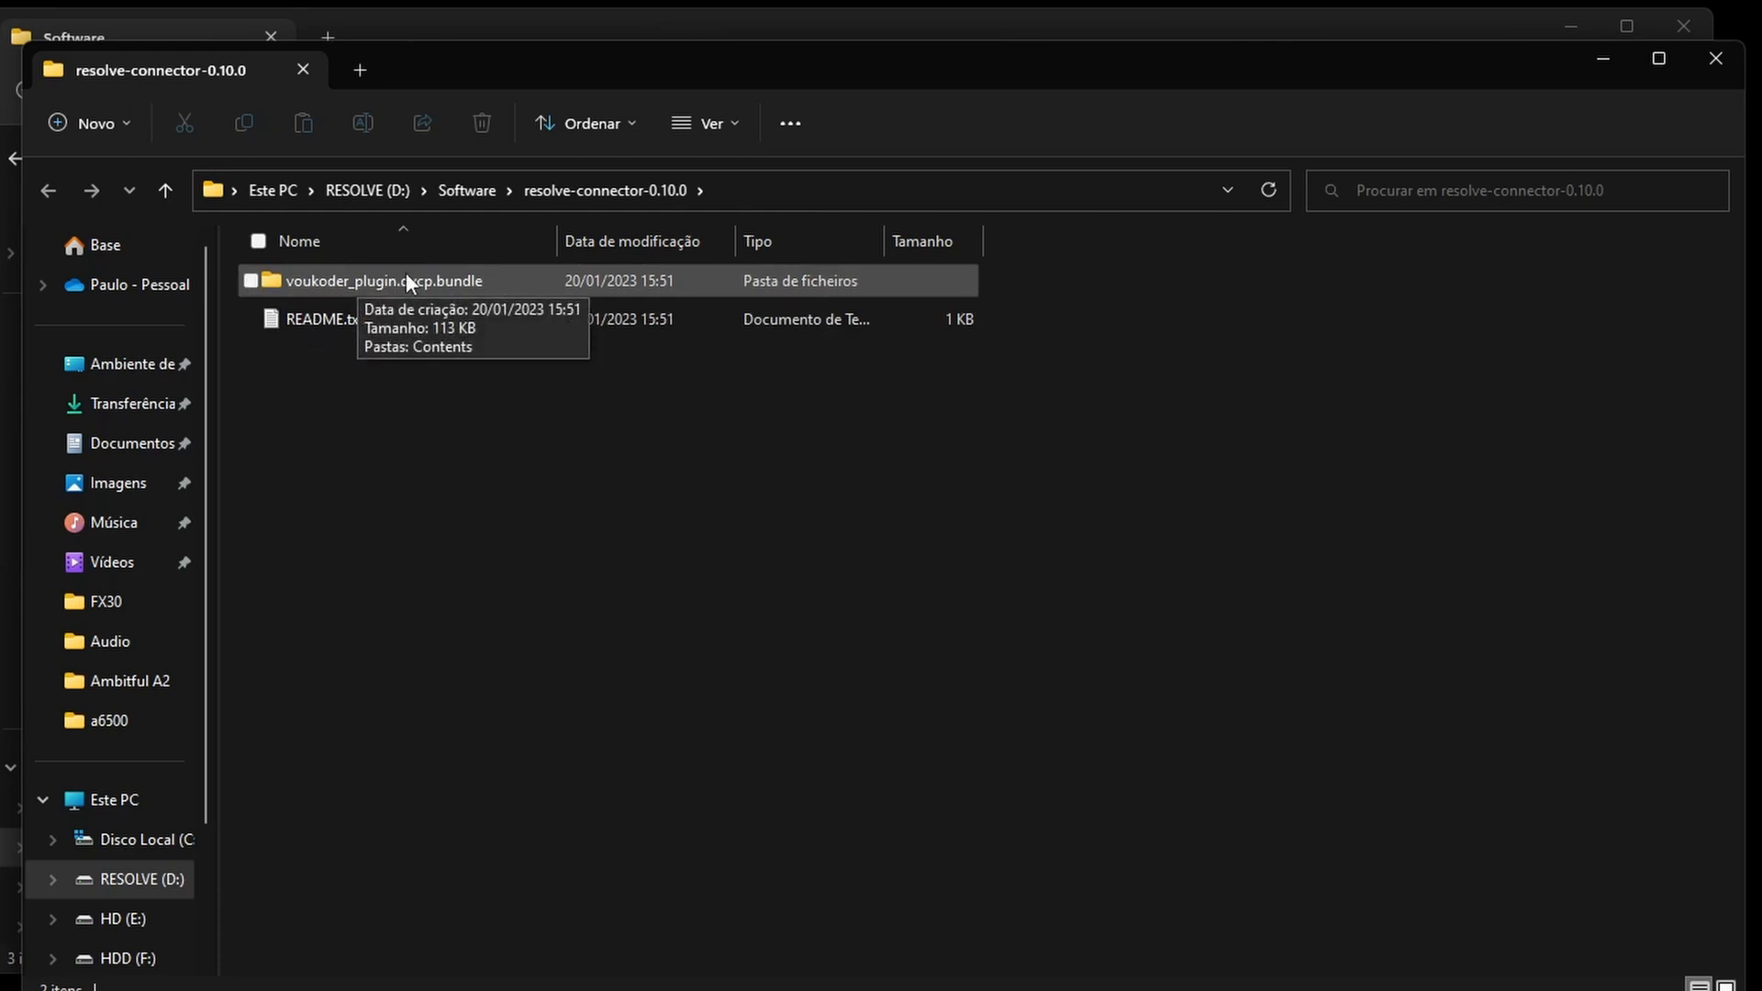
double_click(316, 319)
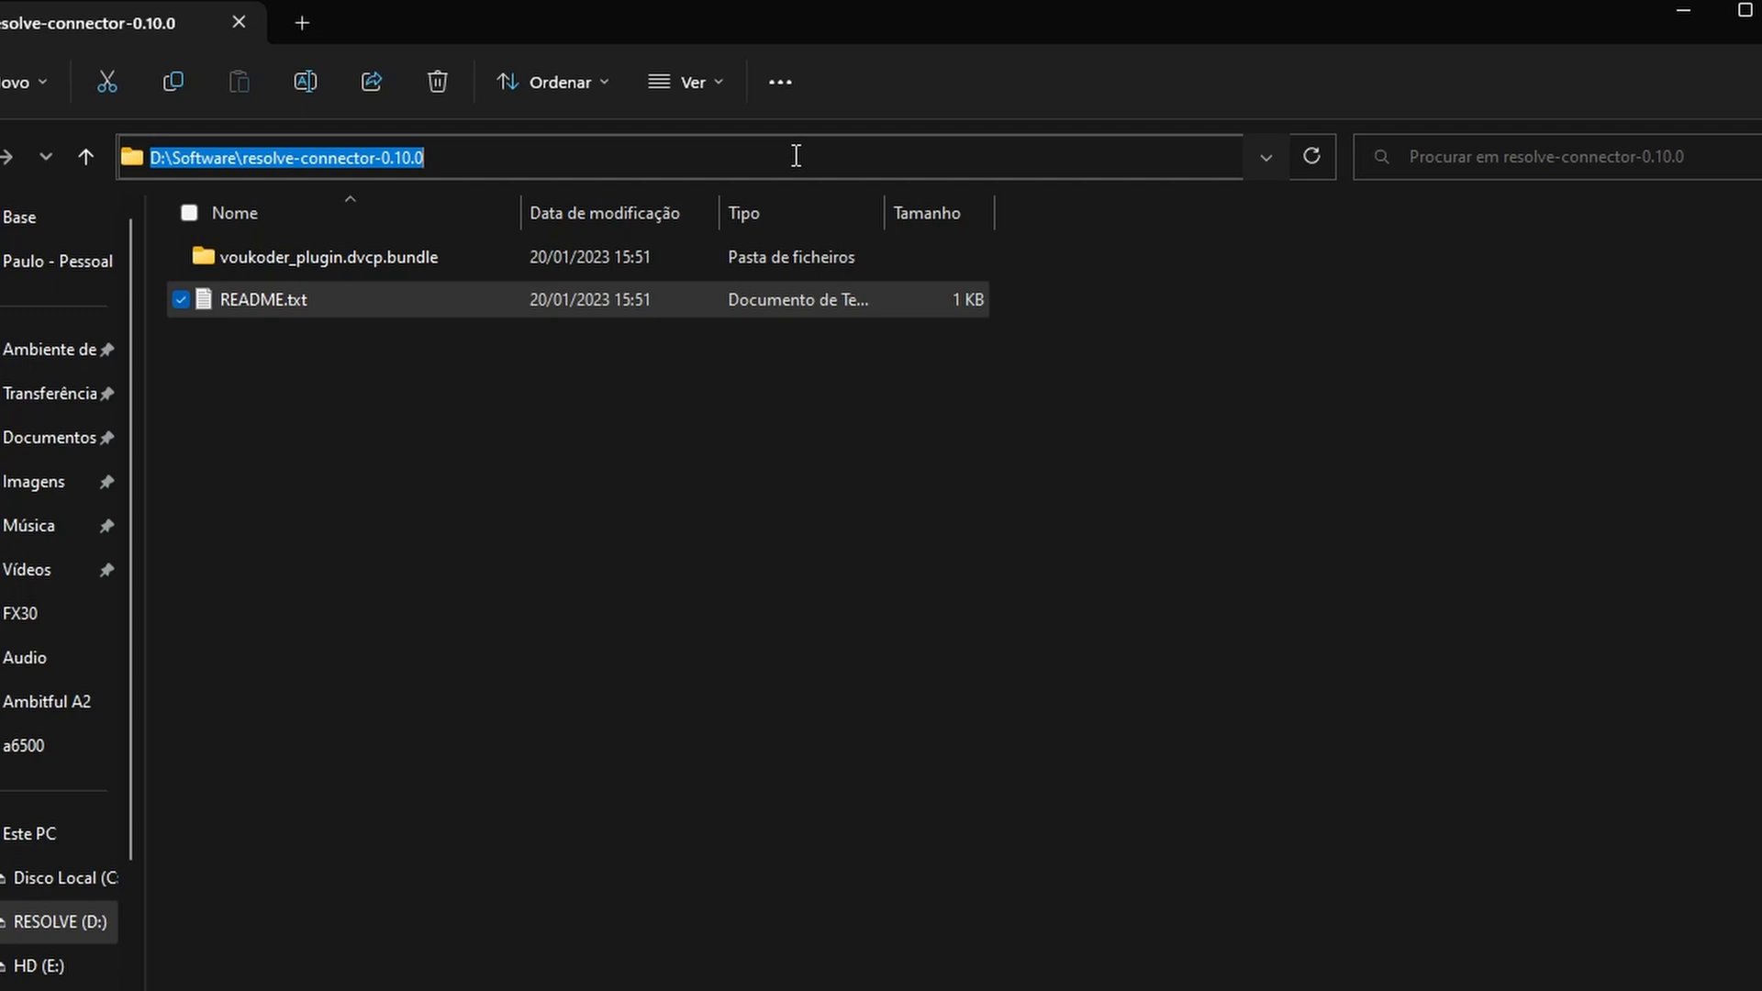
- Go to C:\ProgramData\Blackmagic Design\DaVinci Resolve\Support via the address bar
text(C:\ProgramData\Blackmagic Design\DaVinci Resolve\Support)
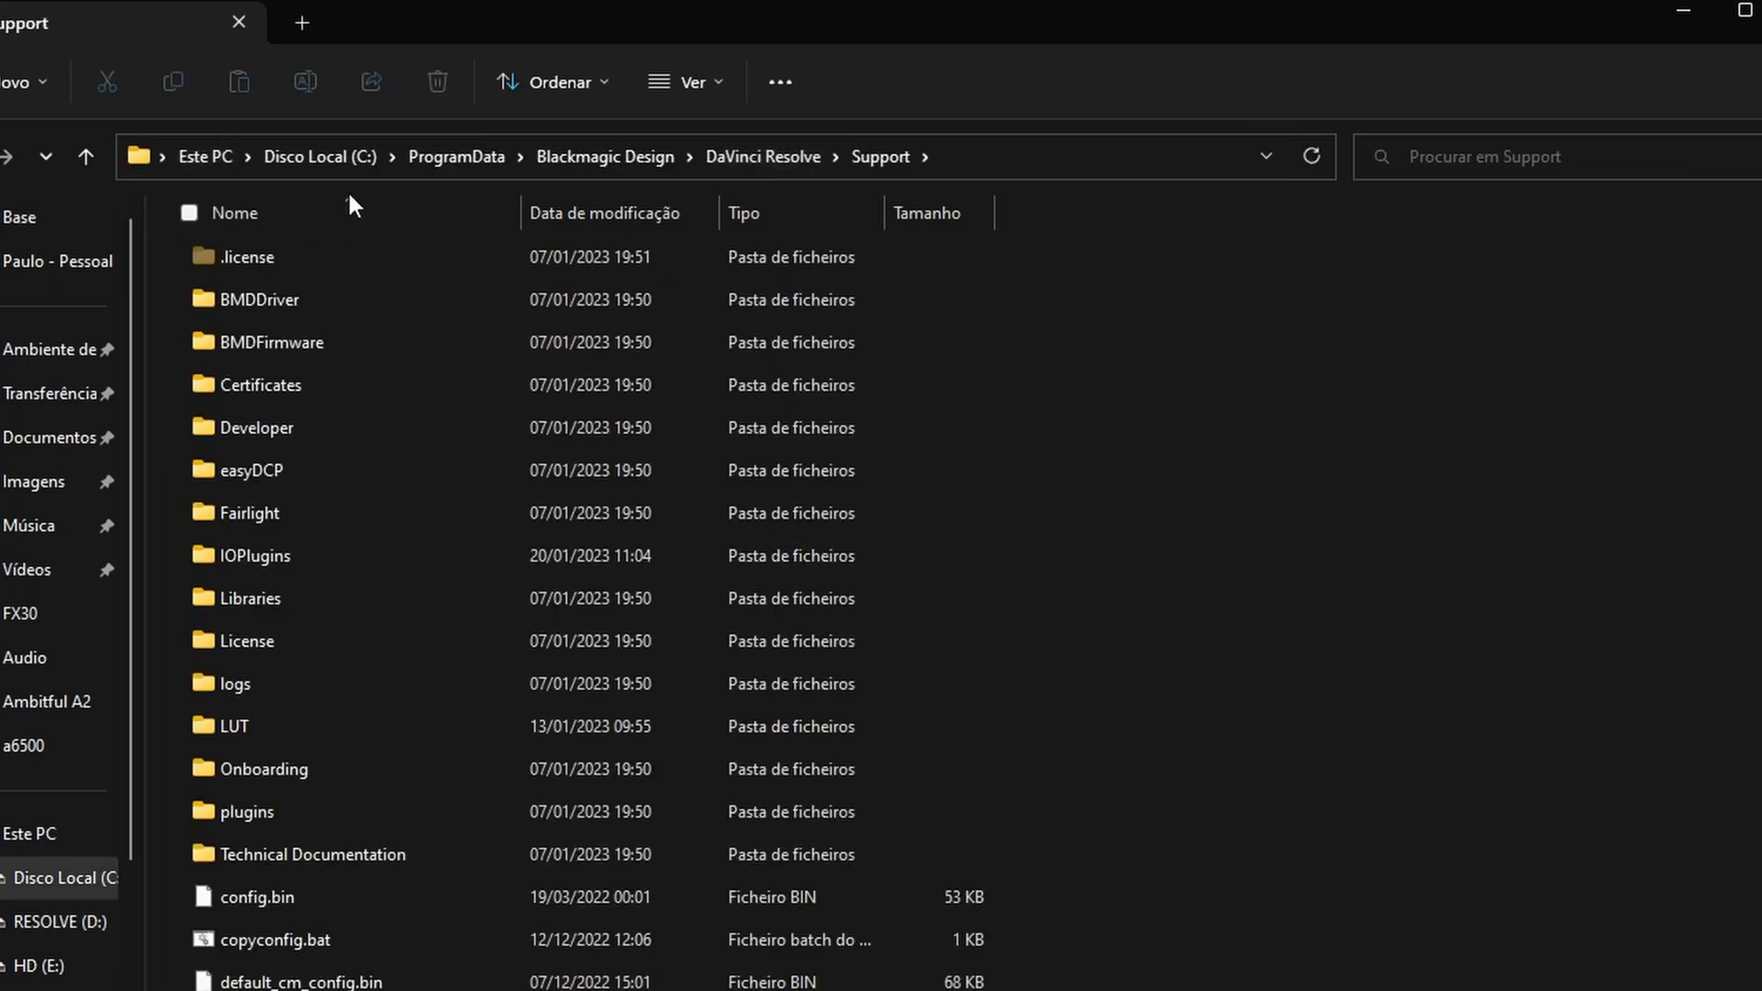
mouse_move(327, 595)
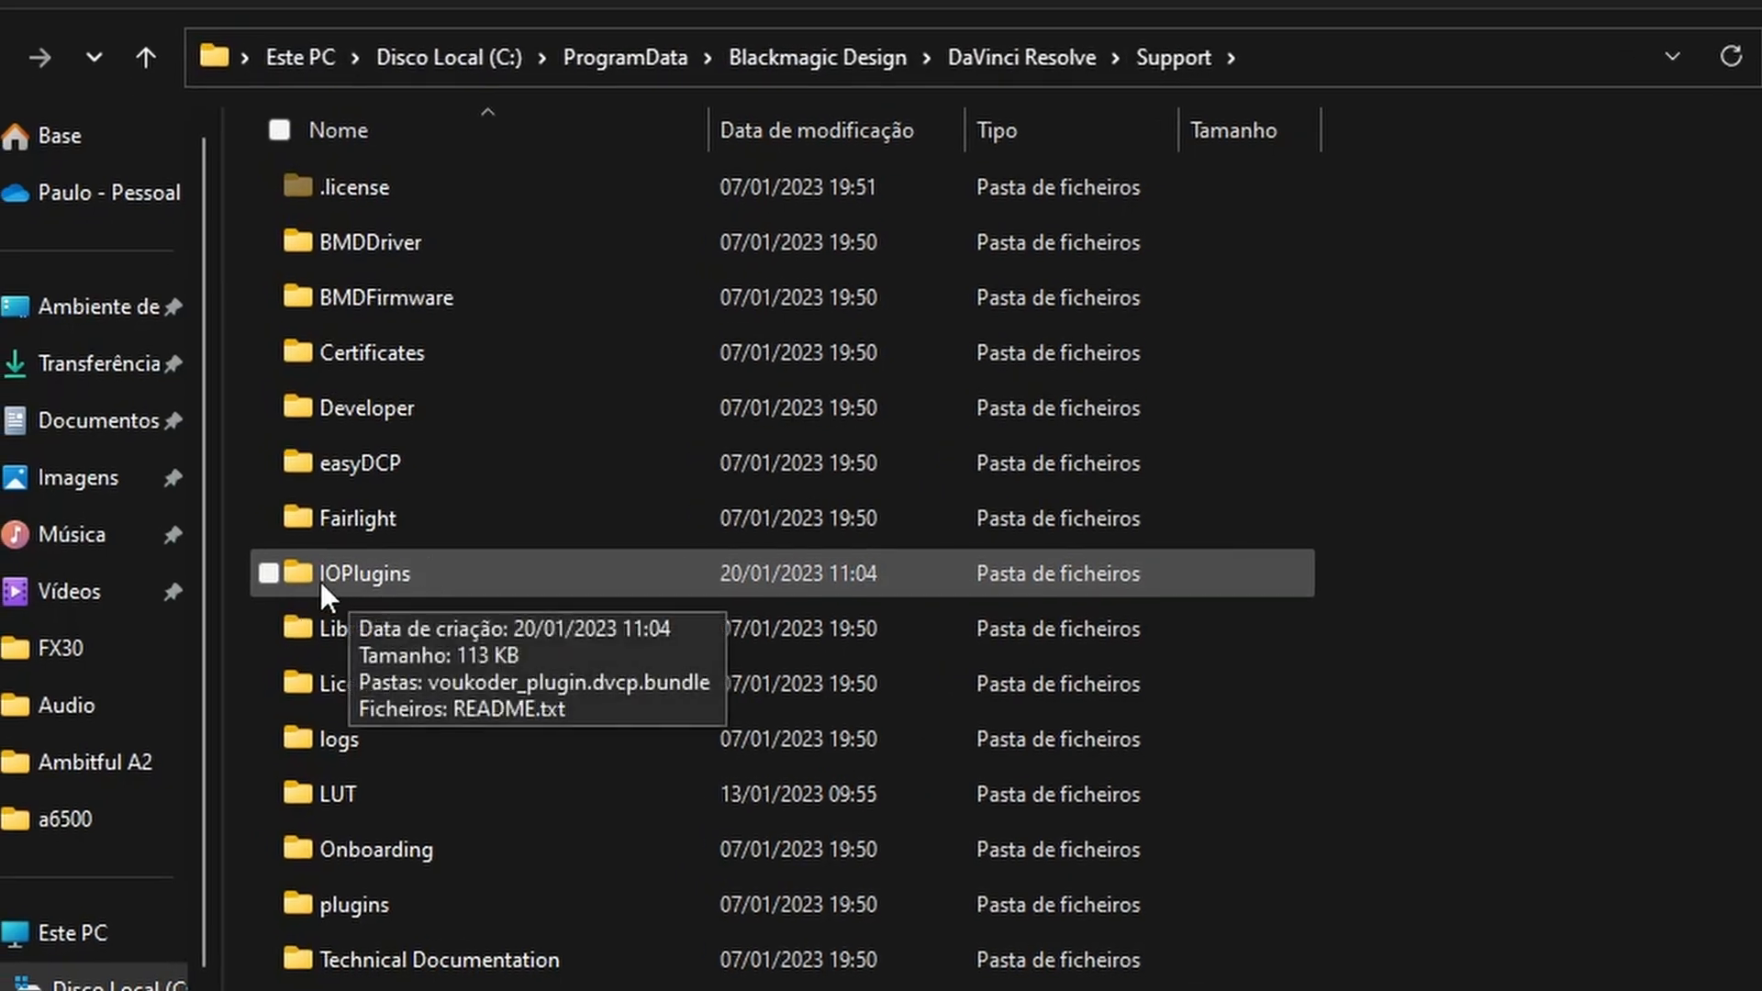